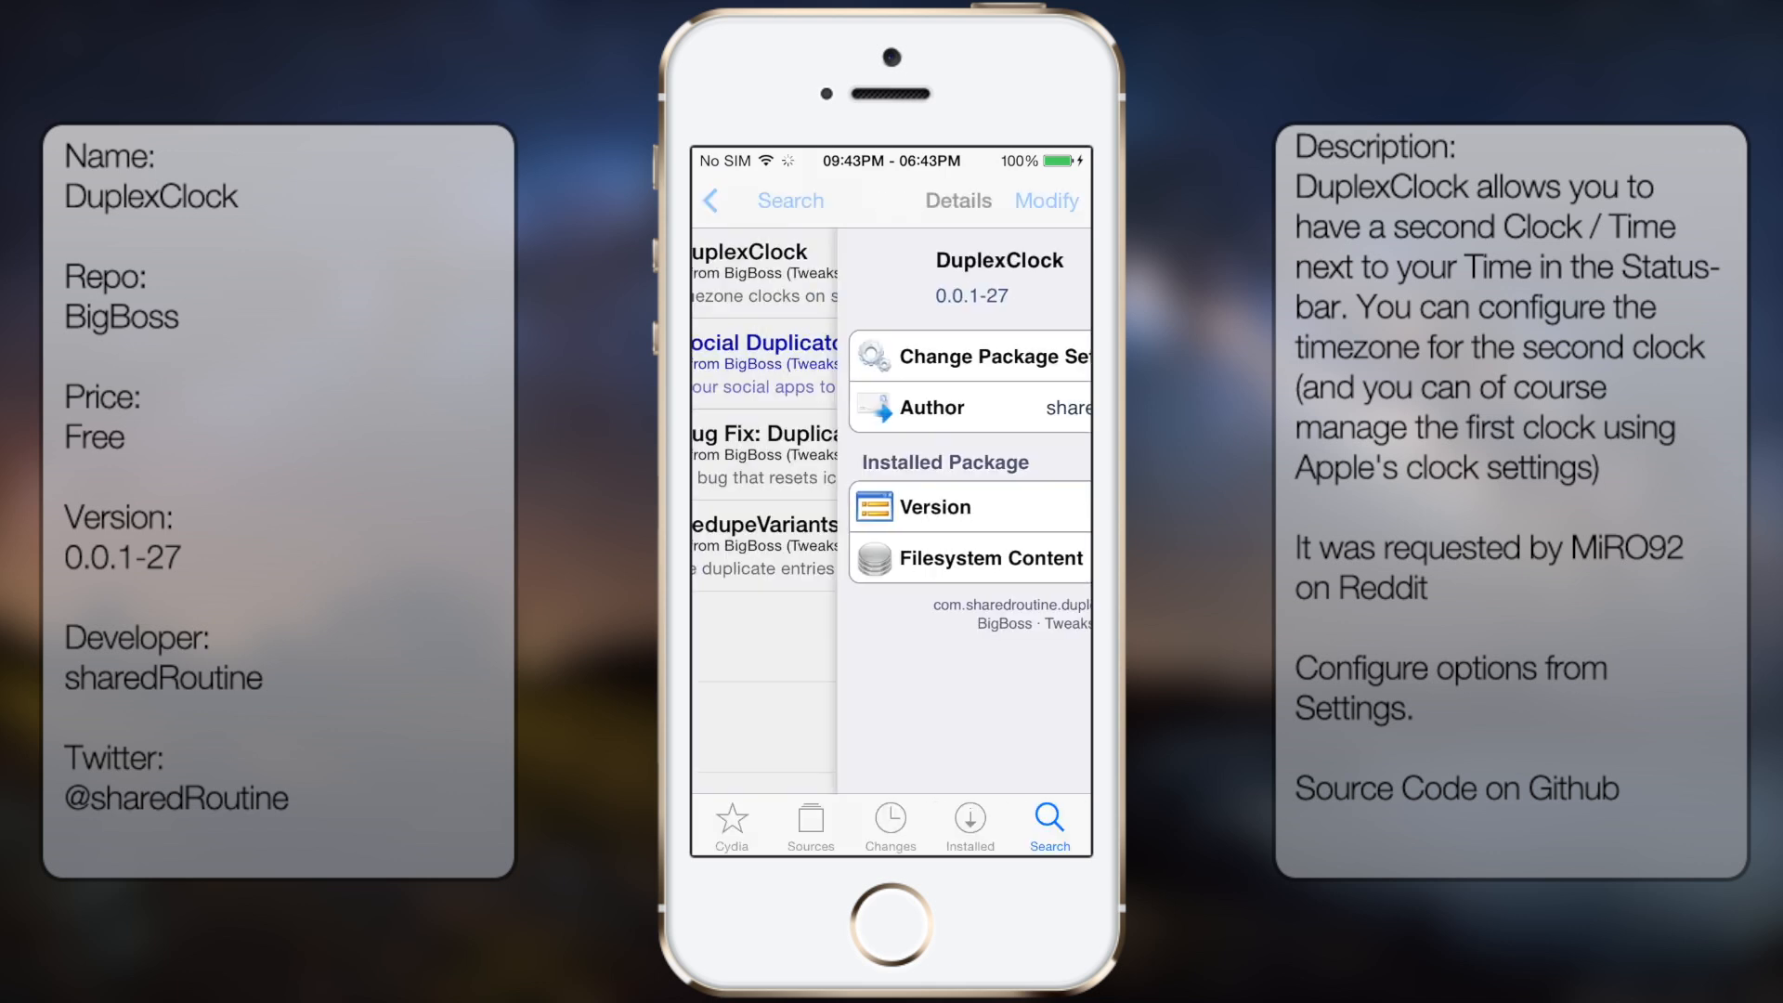
View the DuplexClock package details (0.0.1-27 by sharedRoutine, BigBoss) from the 'Dupl' search results.
{"action": "left_click", "coordinate": [767, 201]}
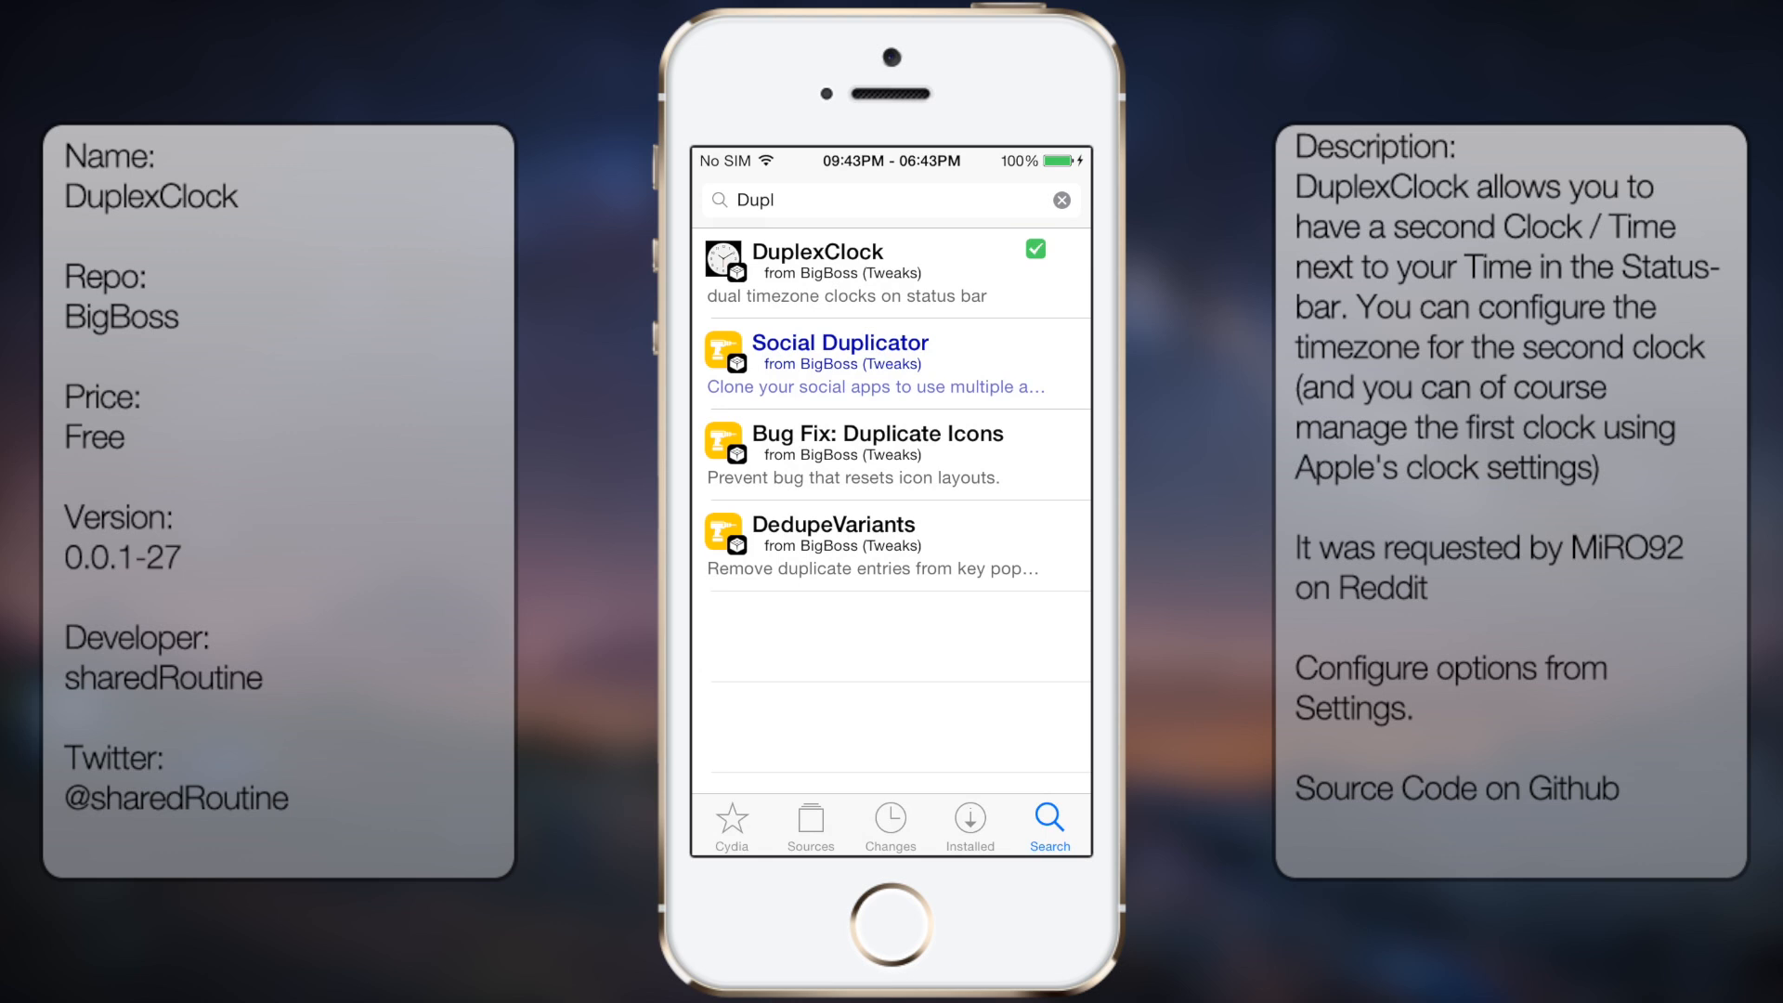
{"action": "left_click", "coordinate": [830, 271]}
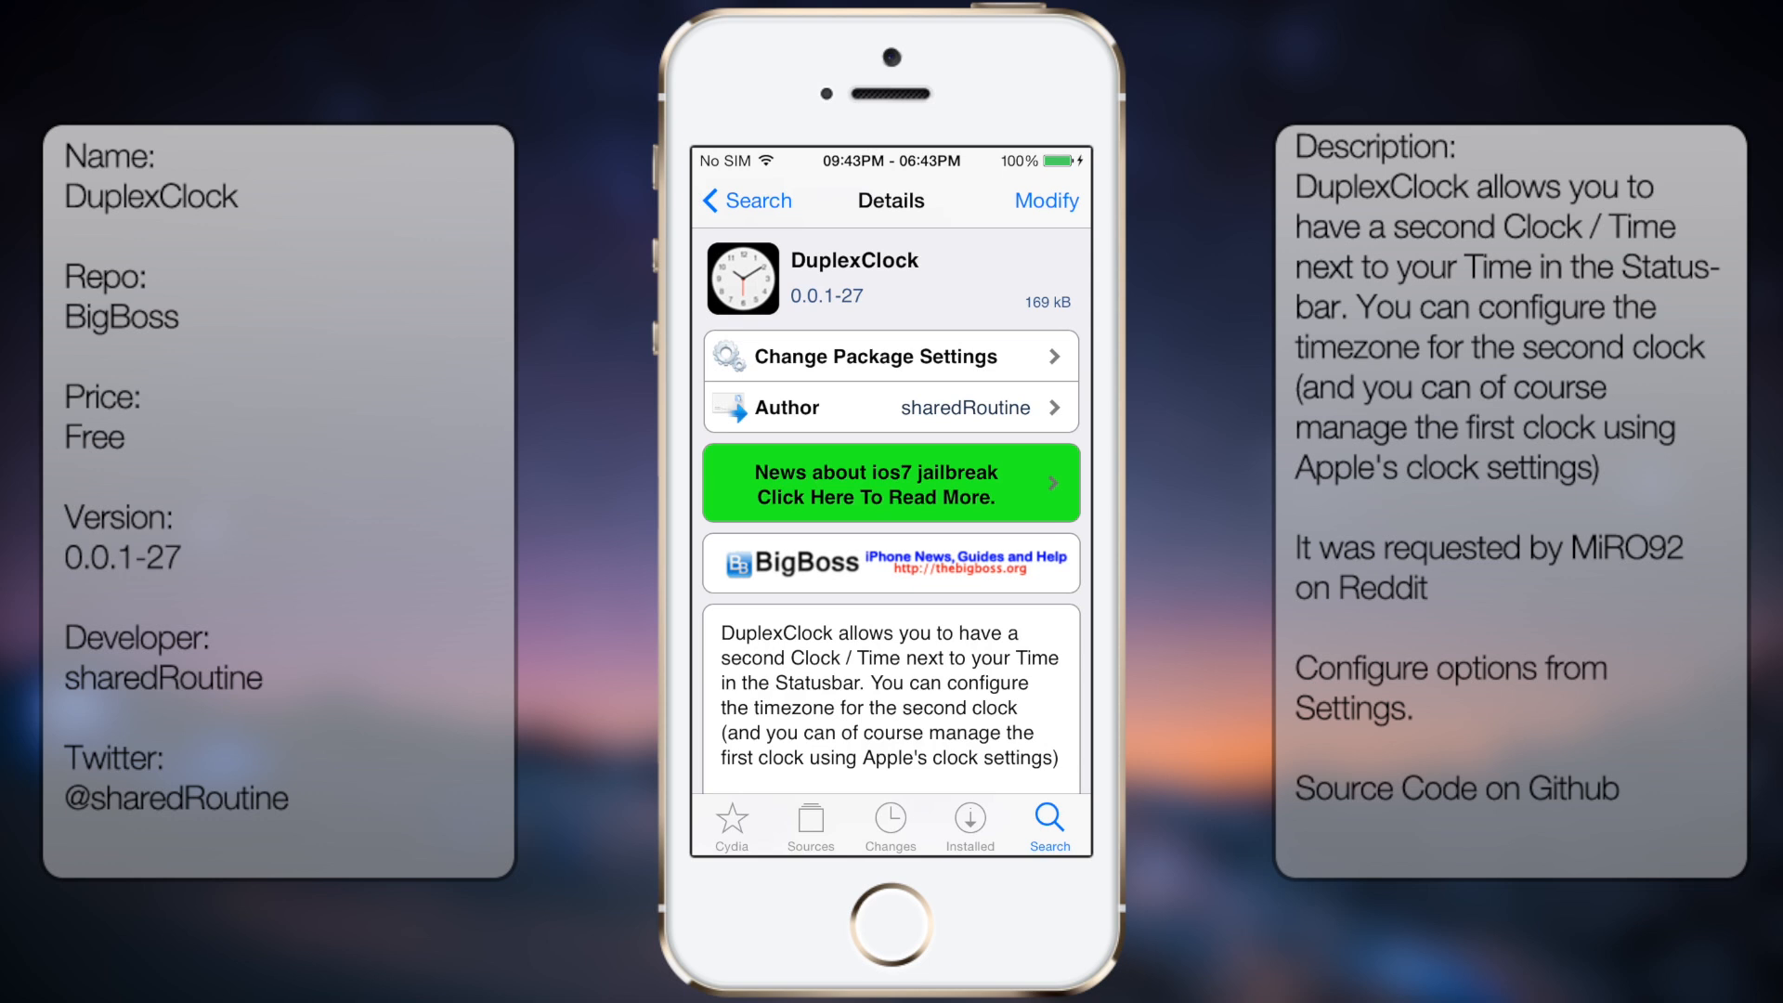
Switch to the Settings app and reach the Duplex Clock Settings page.
{"action": "left_click", "coordinate": [890, 356]}
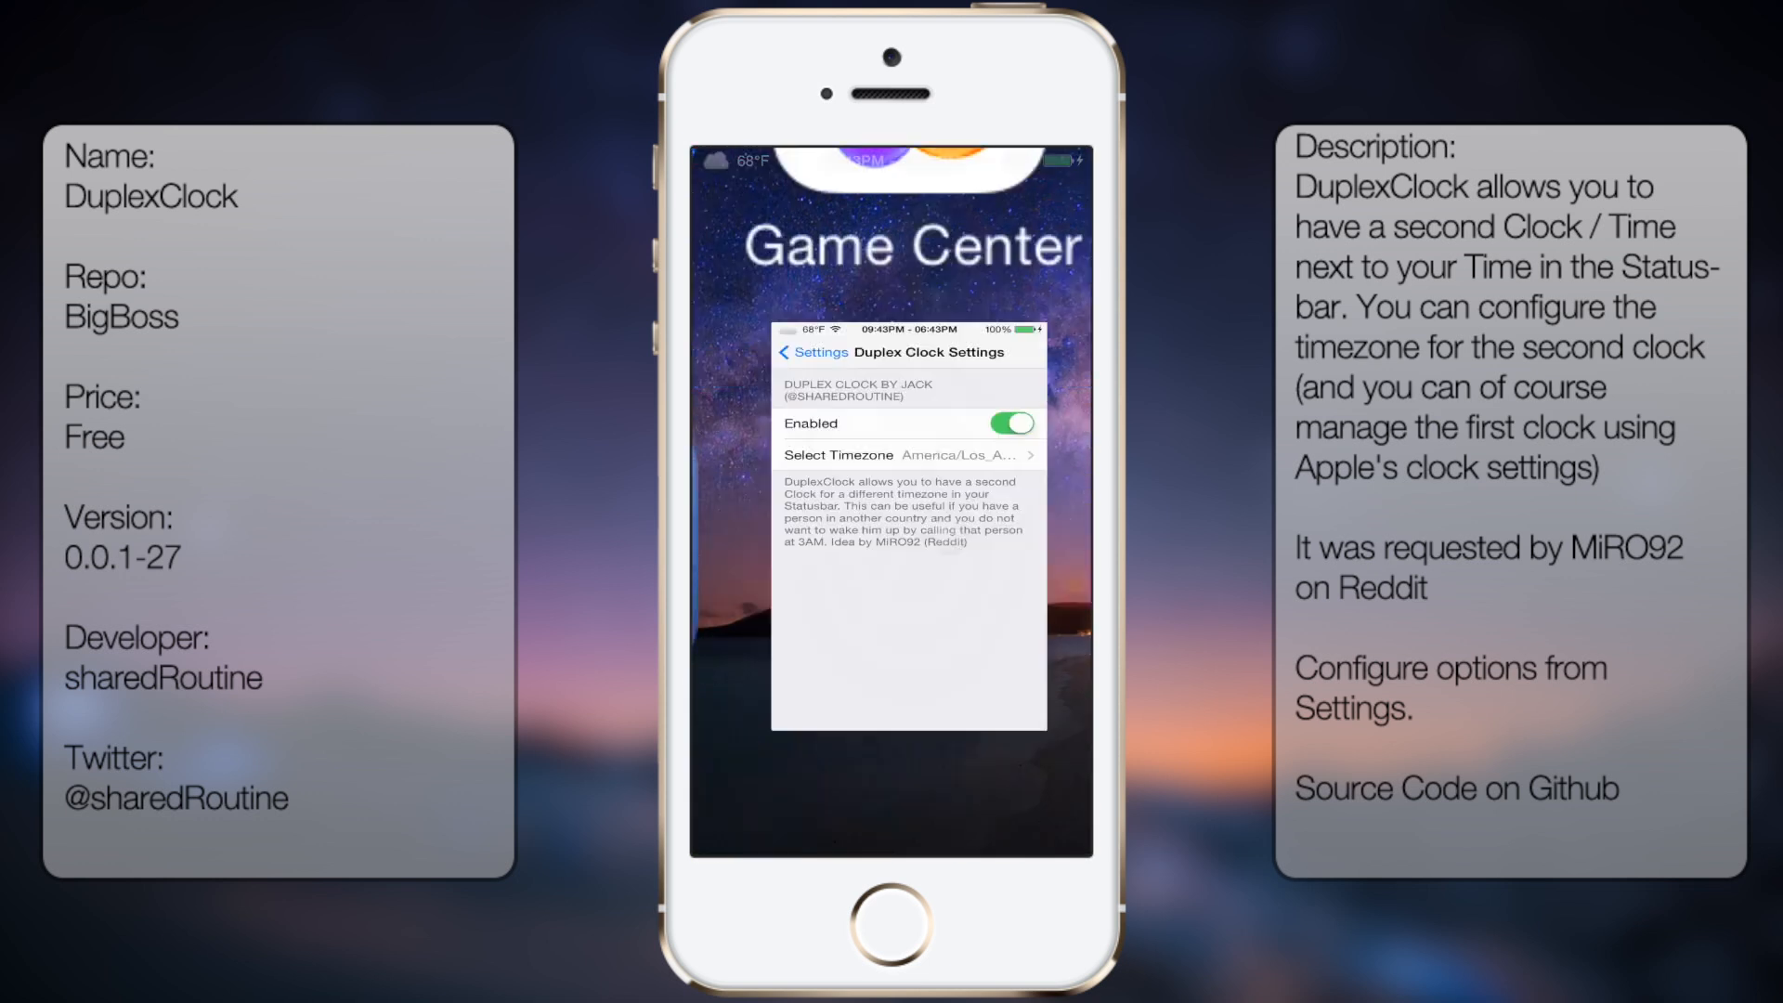
{"action": "left_click", "coordinate": [812, 351]}
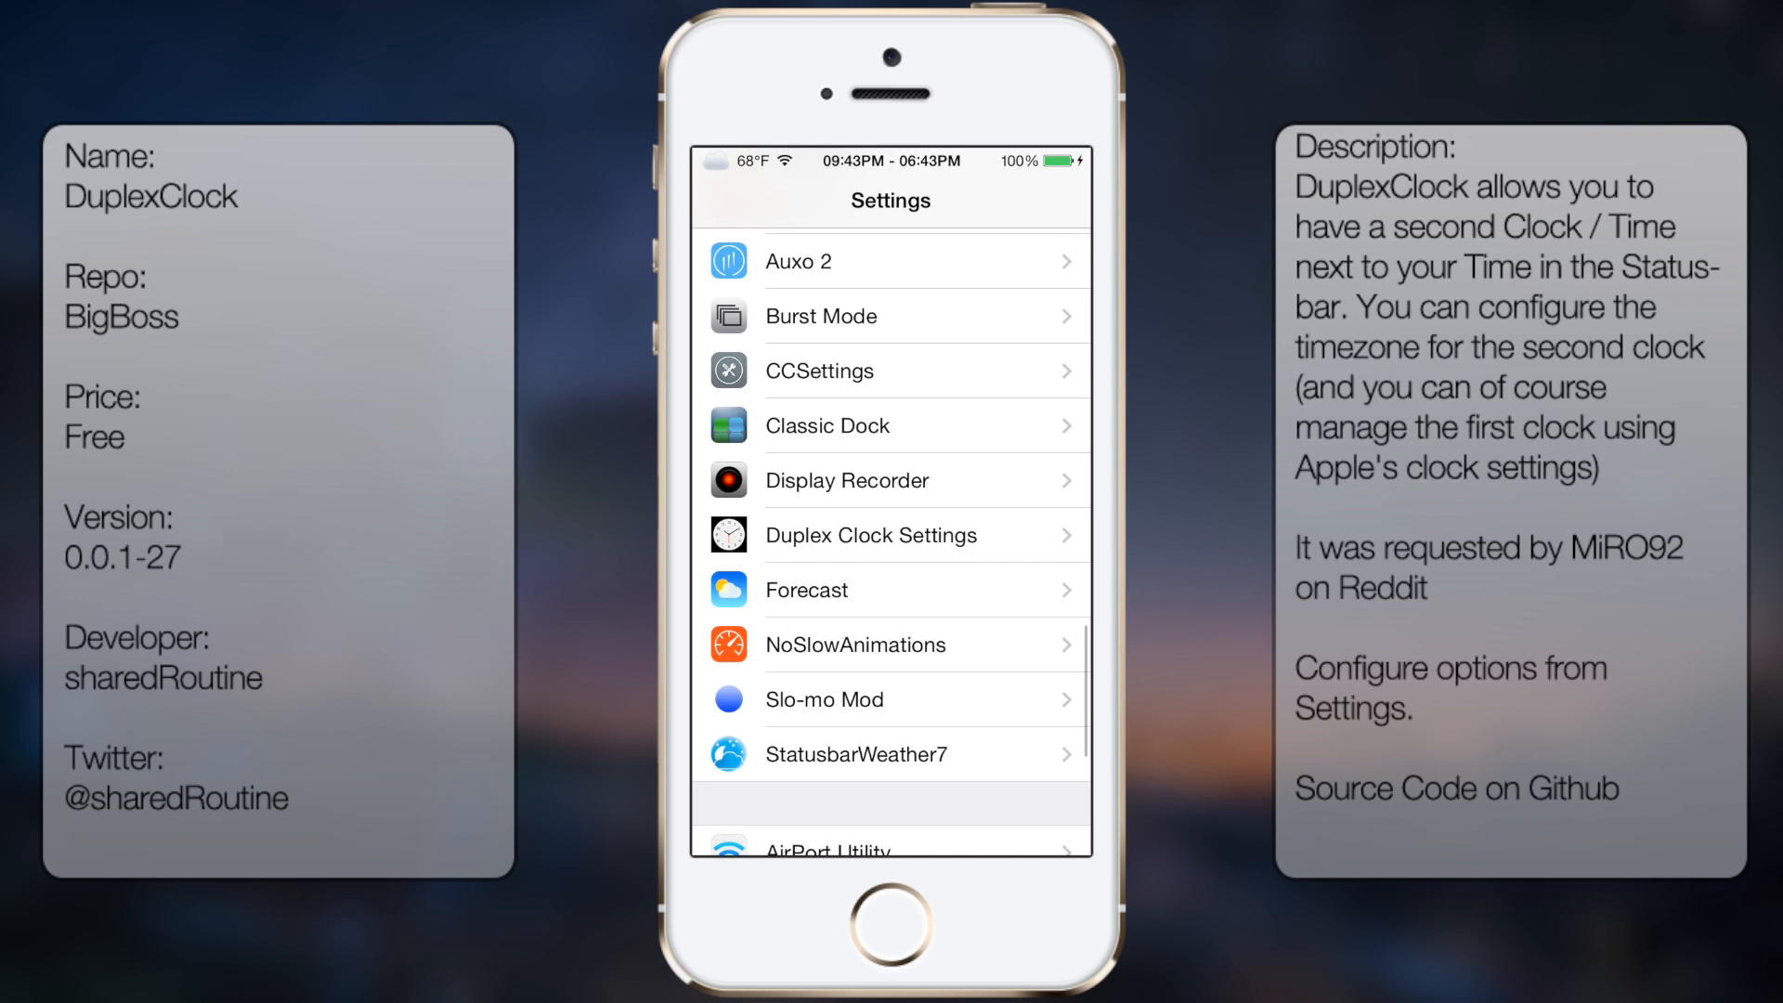
{"action": "left_click", "coordinate": [869, 535]}
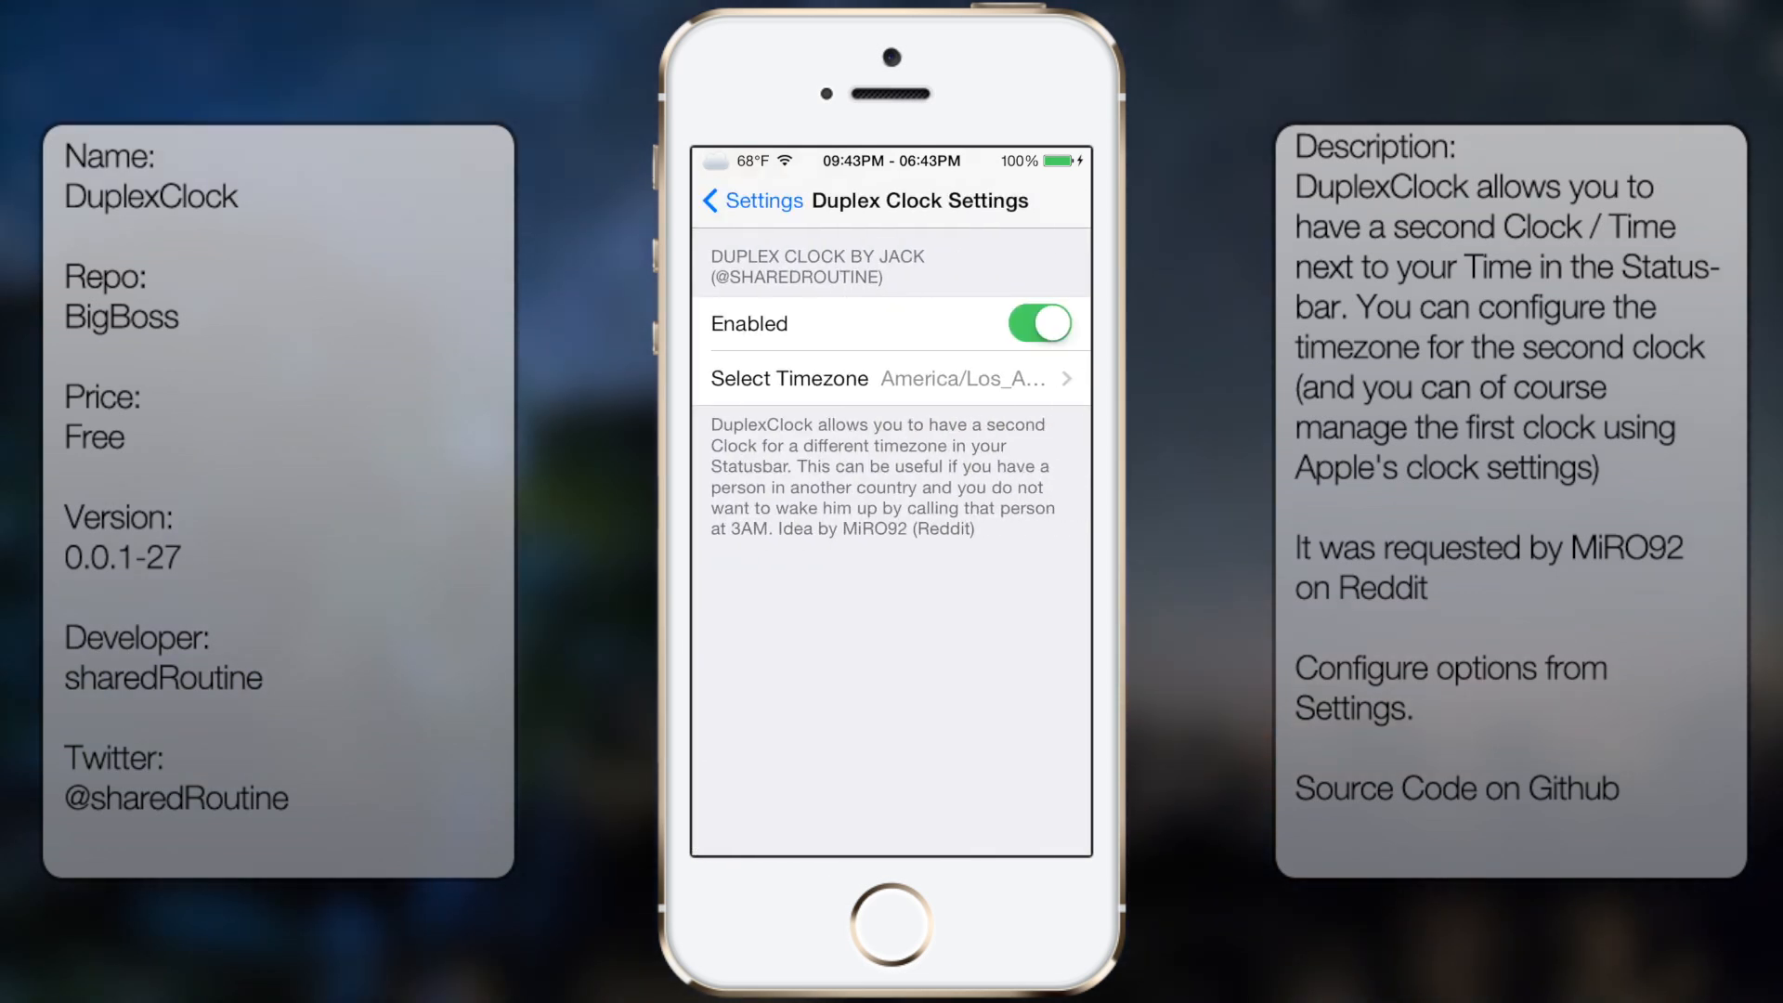
Set the second clock's timezone to GMT so the status bar shows 01:43AM beside 09:43PM.
{"action": "left_click", "coordinate": [886, 377]}
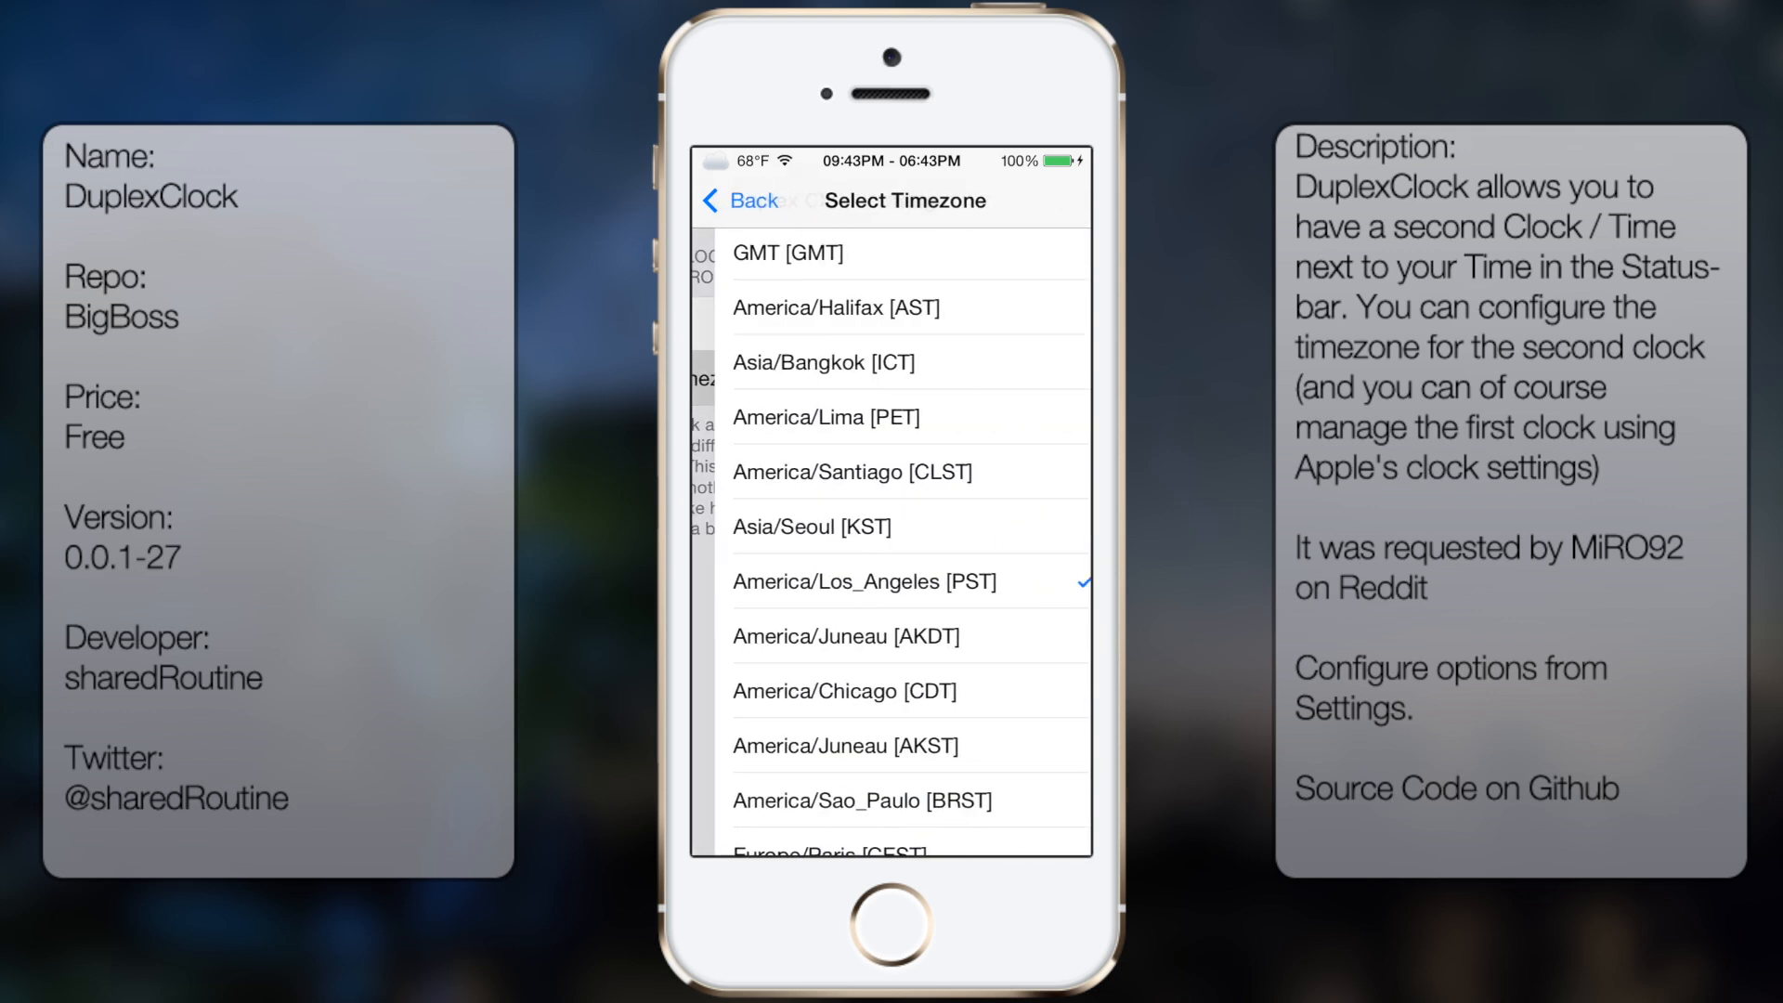
{"action": "scroll", "scroll_direction": "down", "scroll_amount": 3}
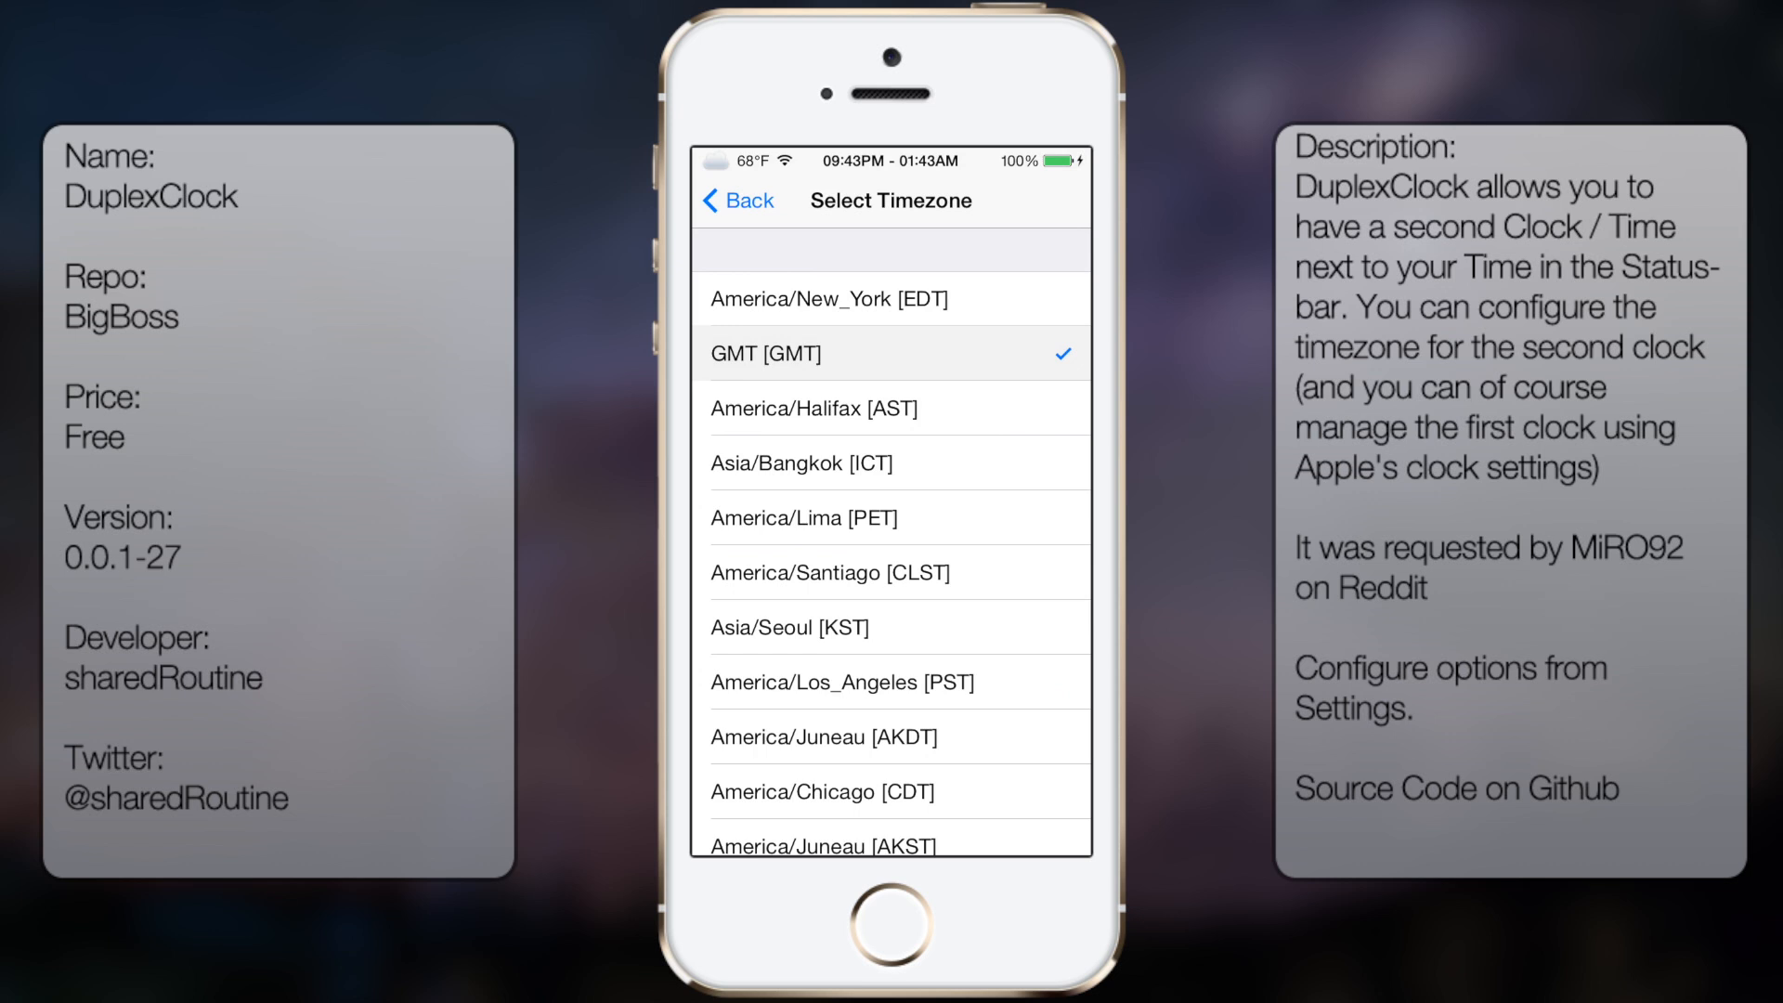
{"action": "left_click", "coordinate": [735, 201]}
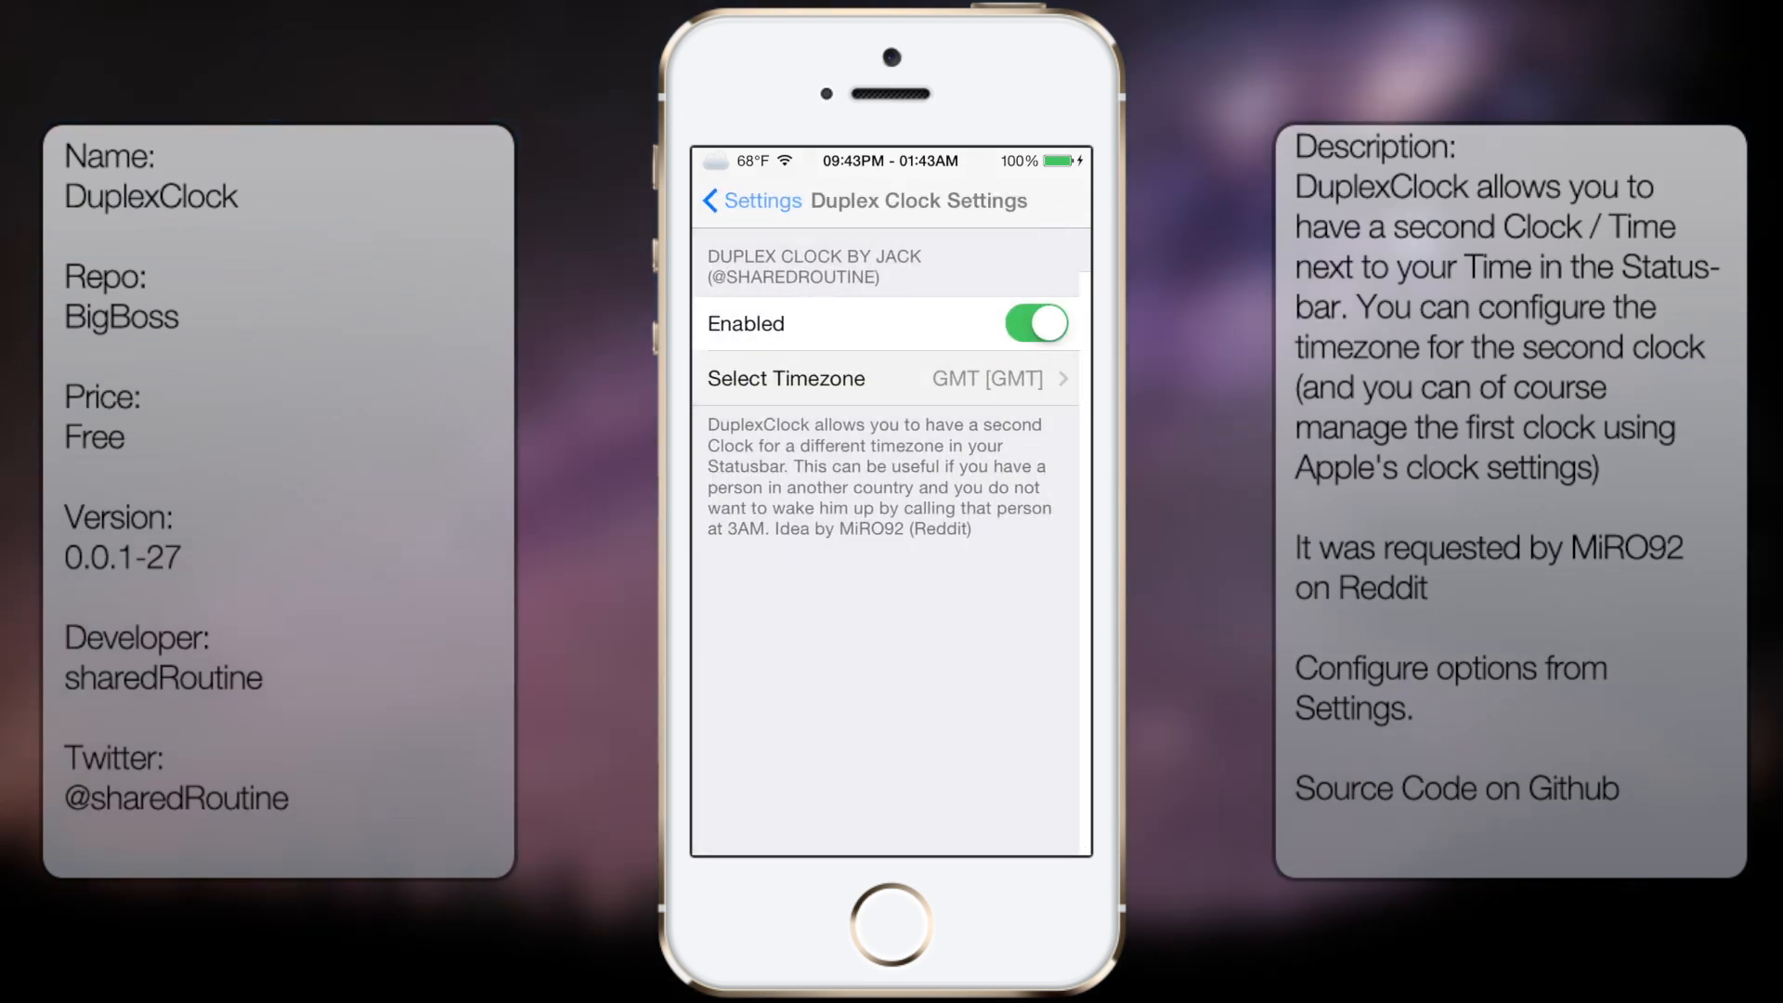